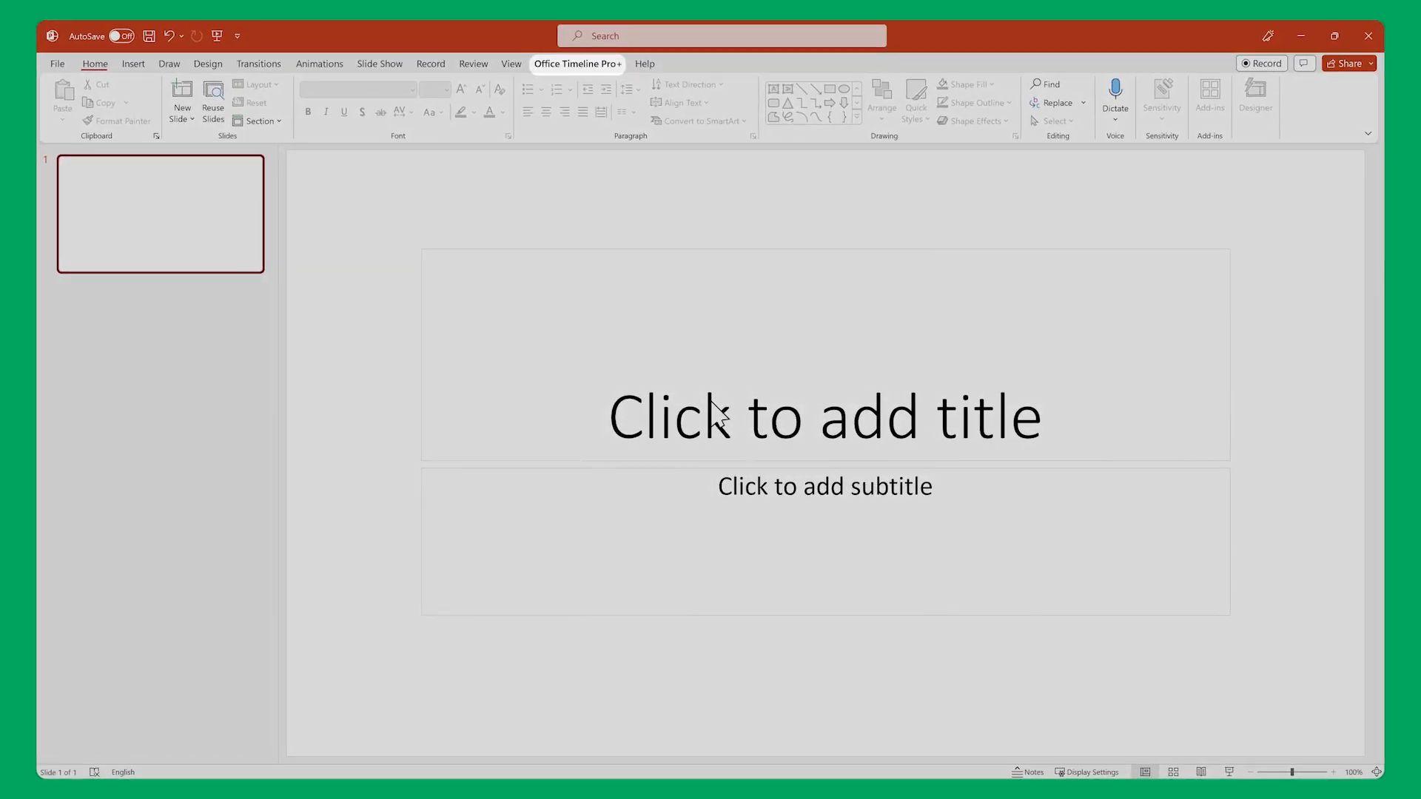
Step: Open the Office Timeline Pro+ gallery of blank, style and swimlane templates
{"action": "left_click", "coordinate": [578, 63]}
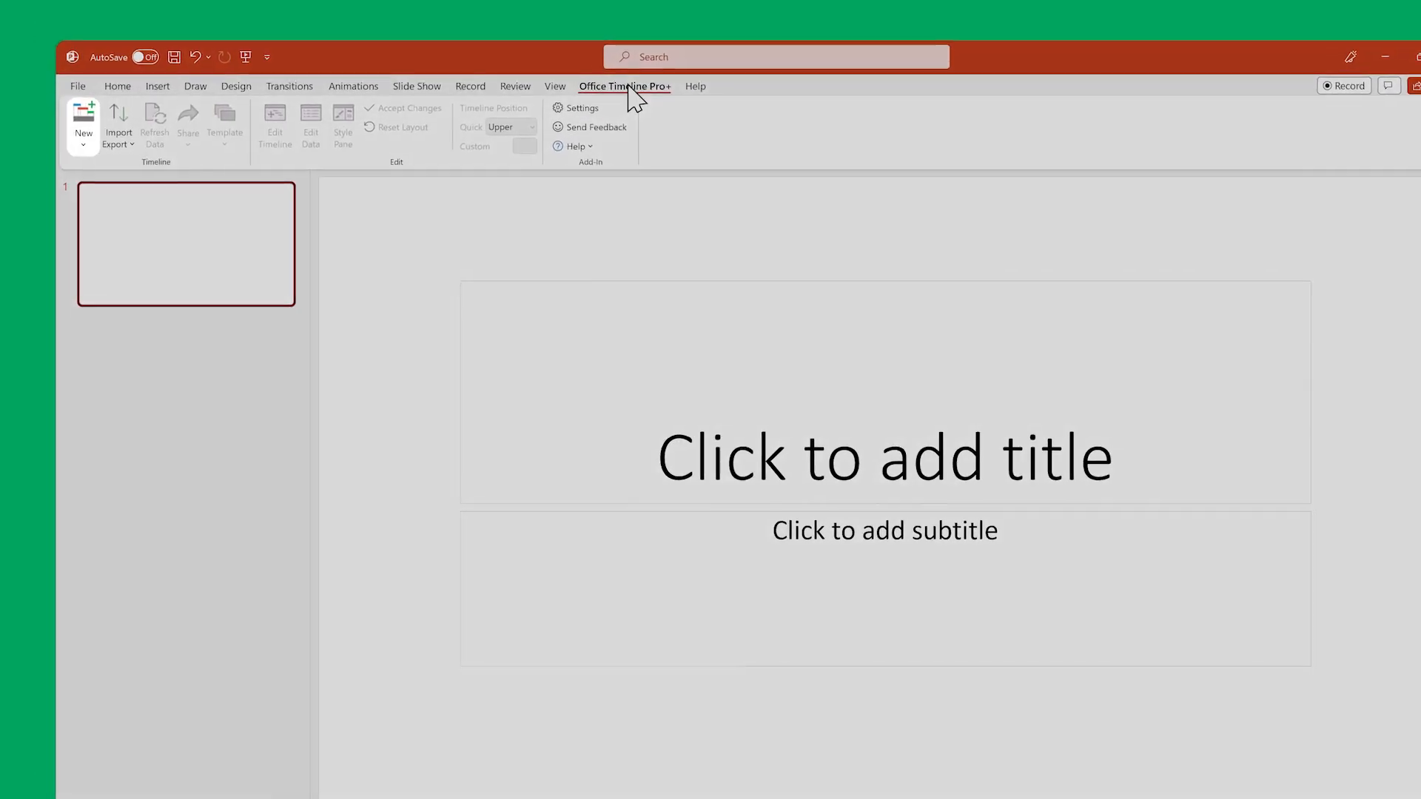
{"action": "left_click", "coordinate": [82, 124]}
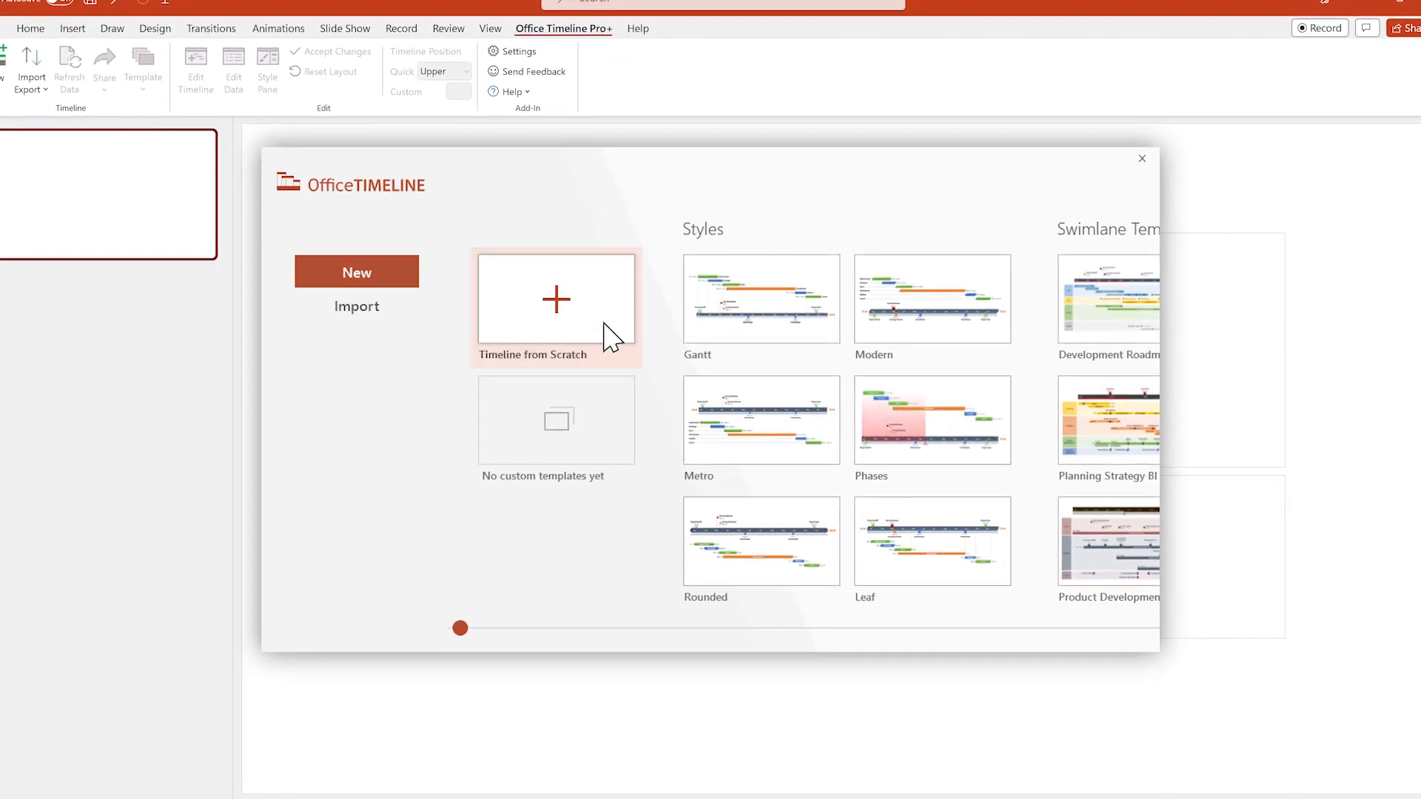
Step: Start a Timeline from Scratch and show its five-week timescale in the Timeline view
{"action": "left_click", "coordinate": [556, 306]}
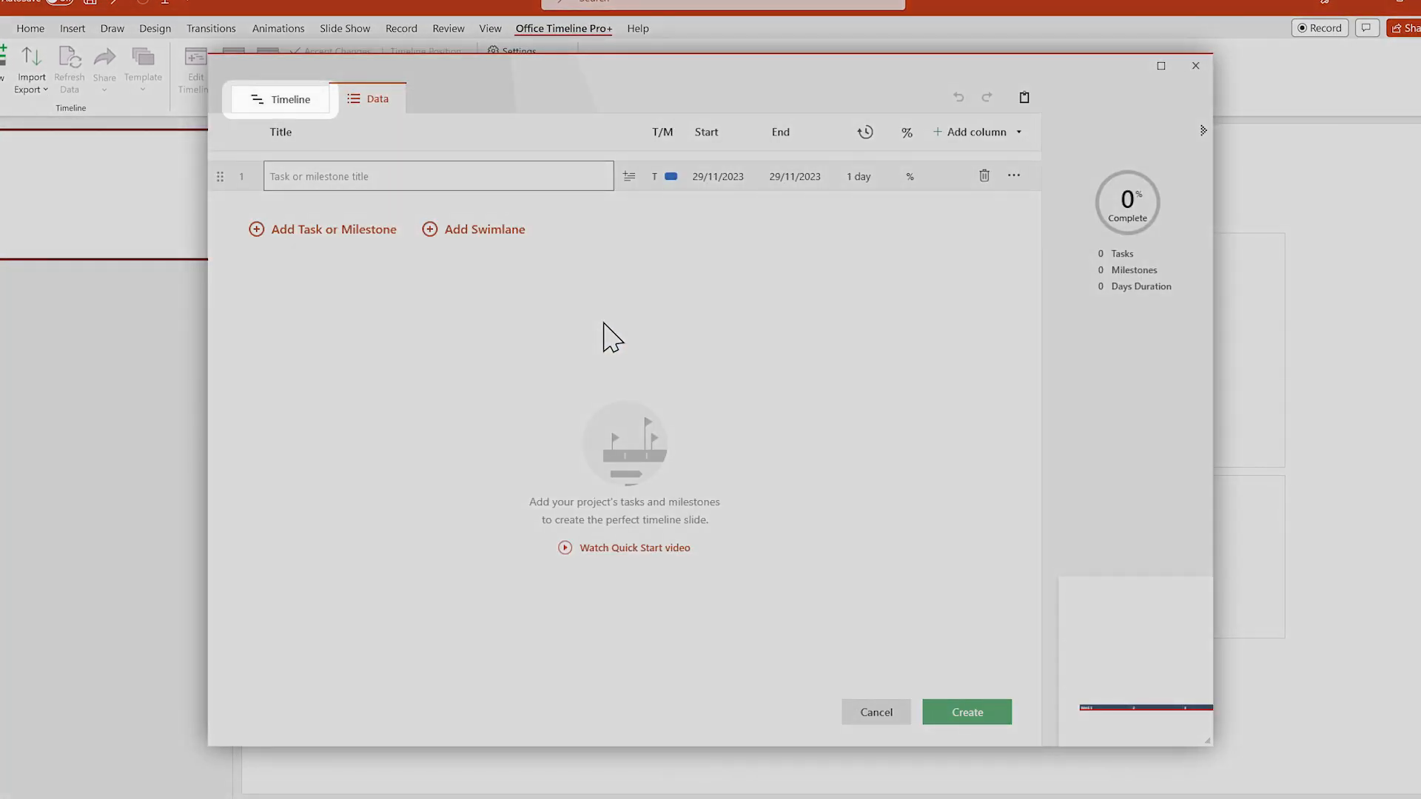
{"action": "mouse_move", "coordinate": [315, 116]}
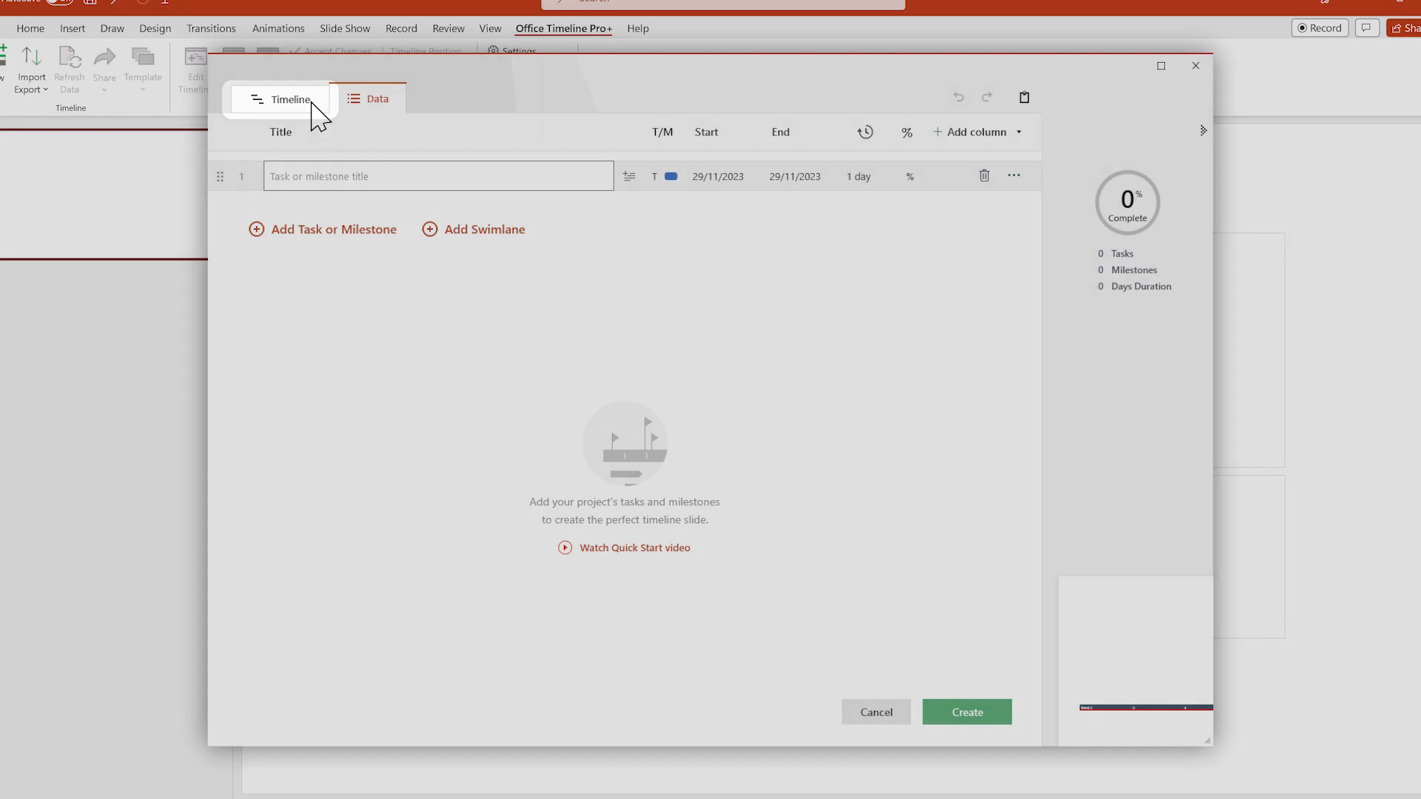
{"action": "left_click", "coordinate": [290, 99]}
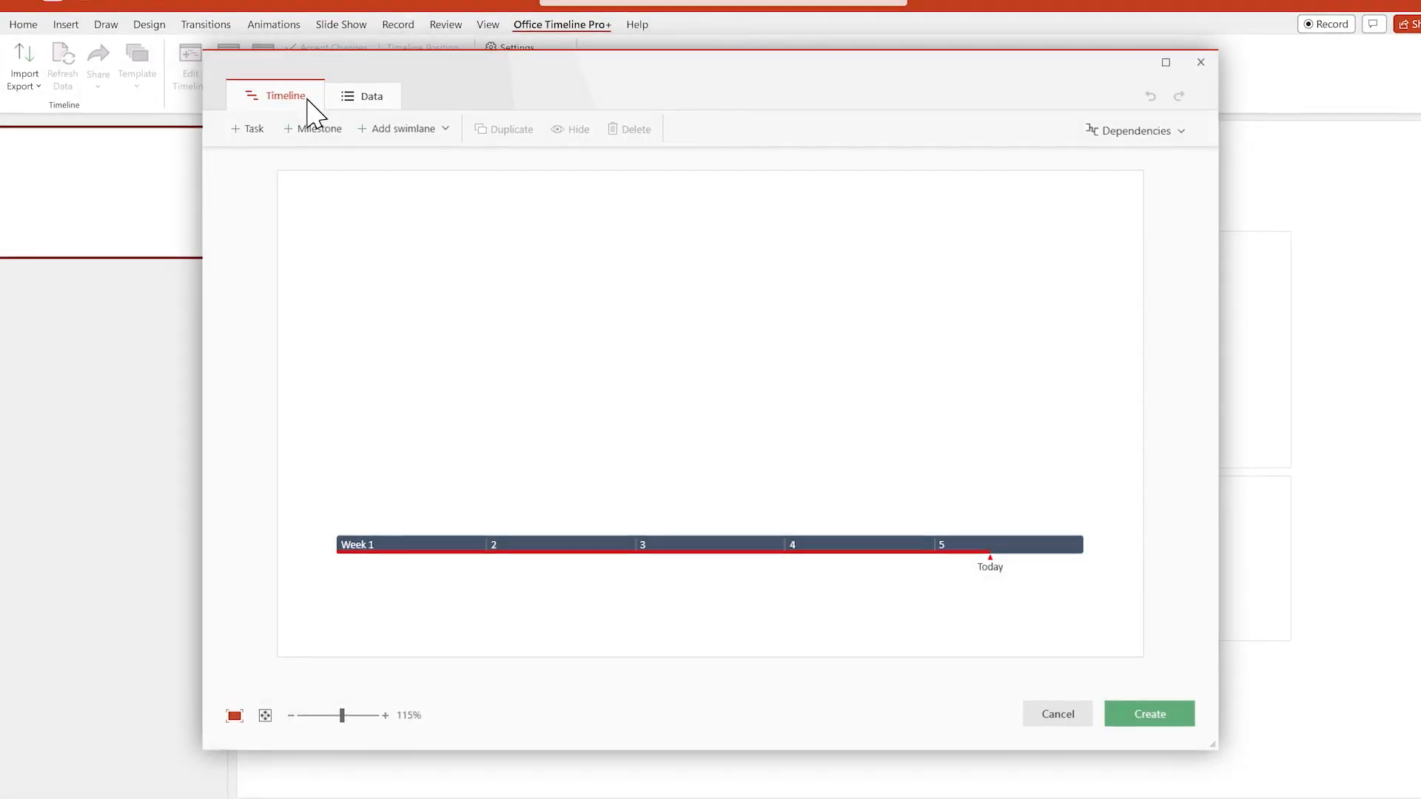
Step: Add a task and two milestones, then begin renaming the first task
{"action": "left_click", "coordinate": [246, 128]}
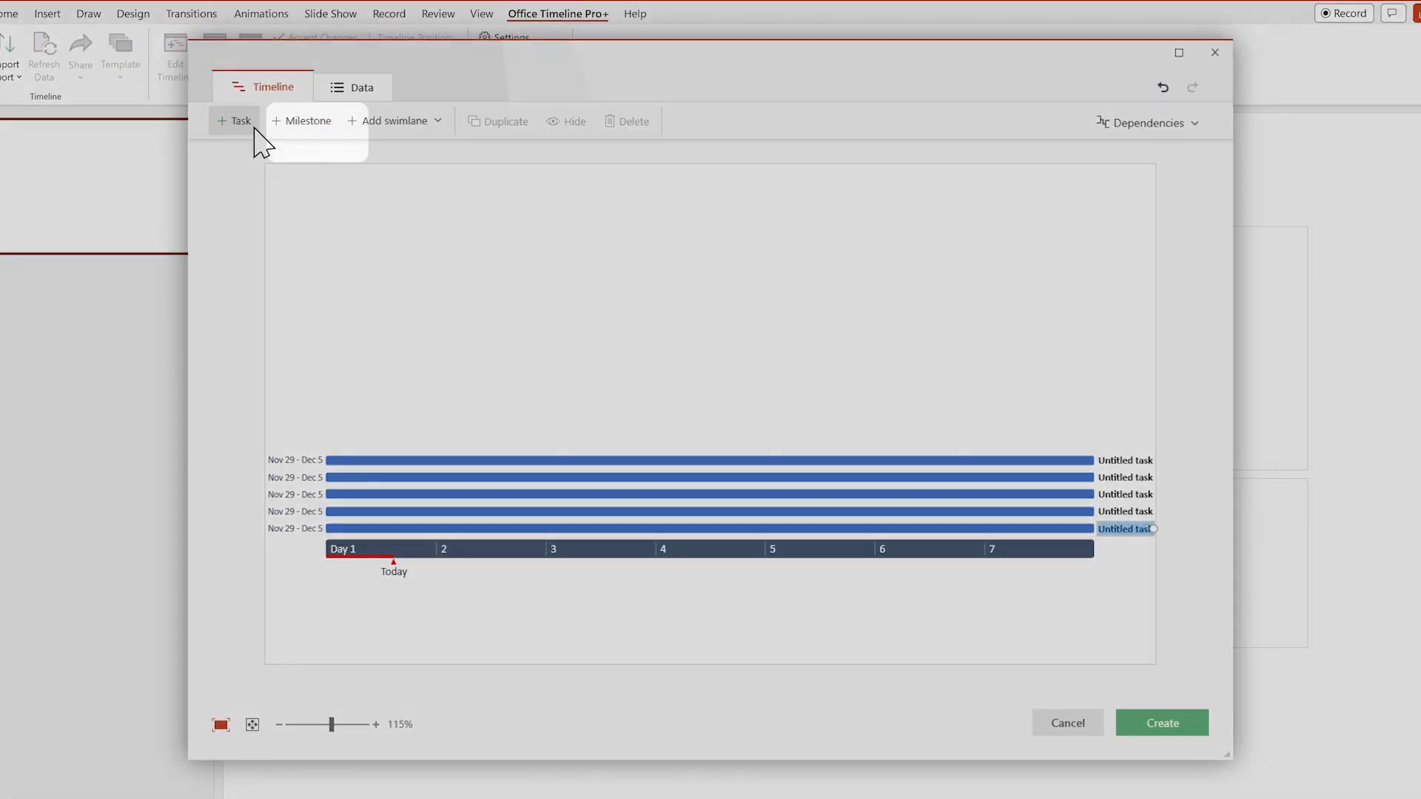
{"action": "left_click", "coordinate": [301, 118]}
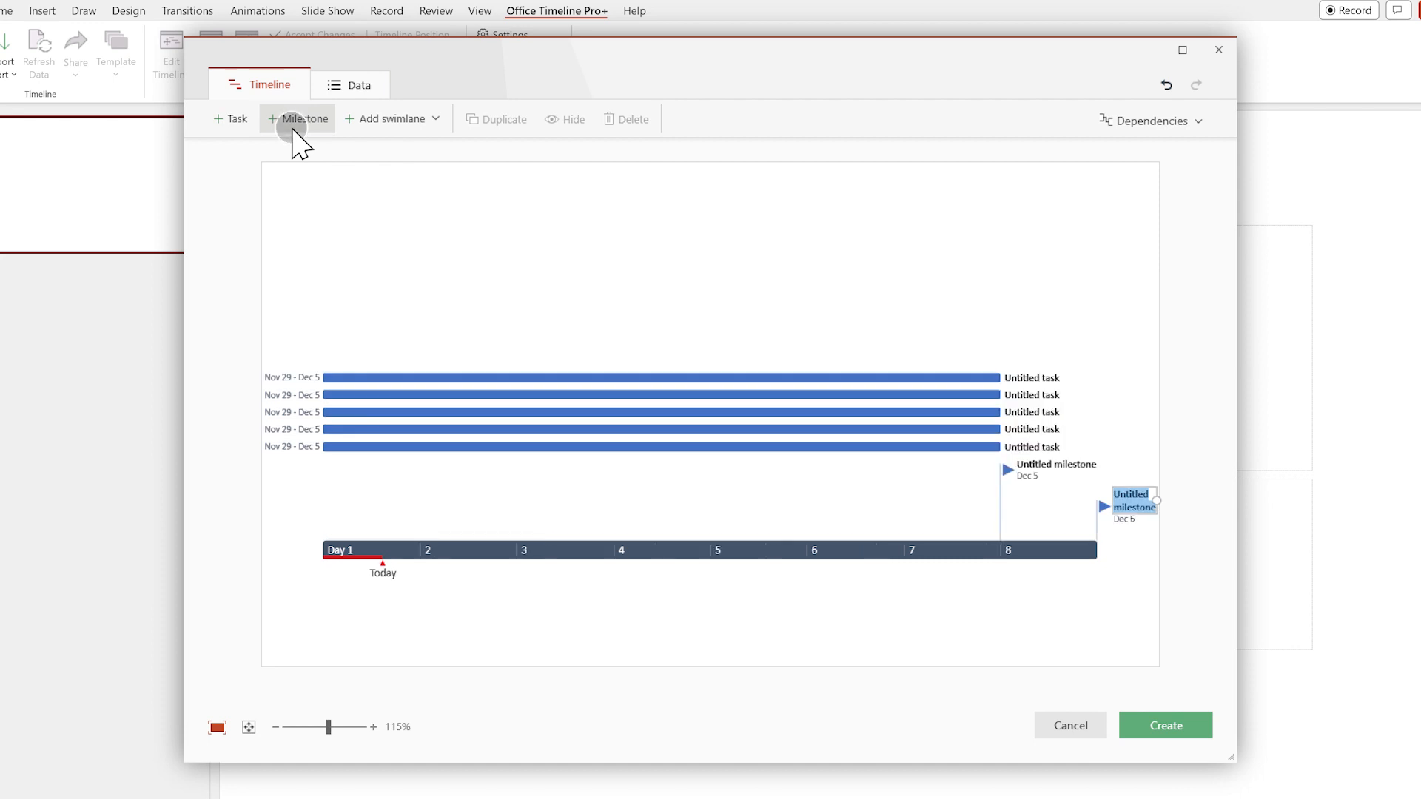
{"action": "left_click", "coordinate": [298, 118]}
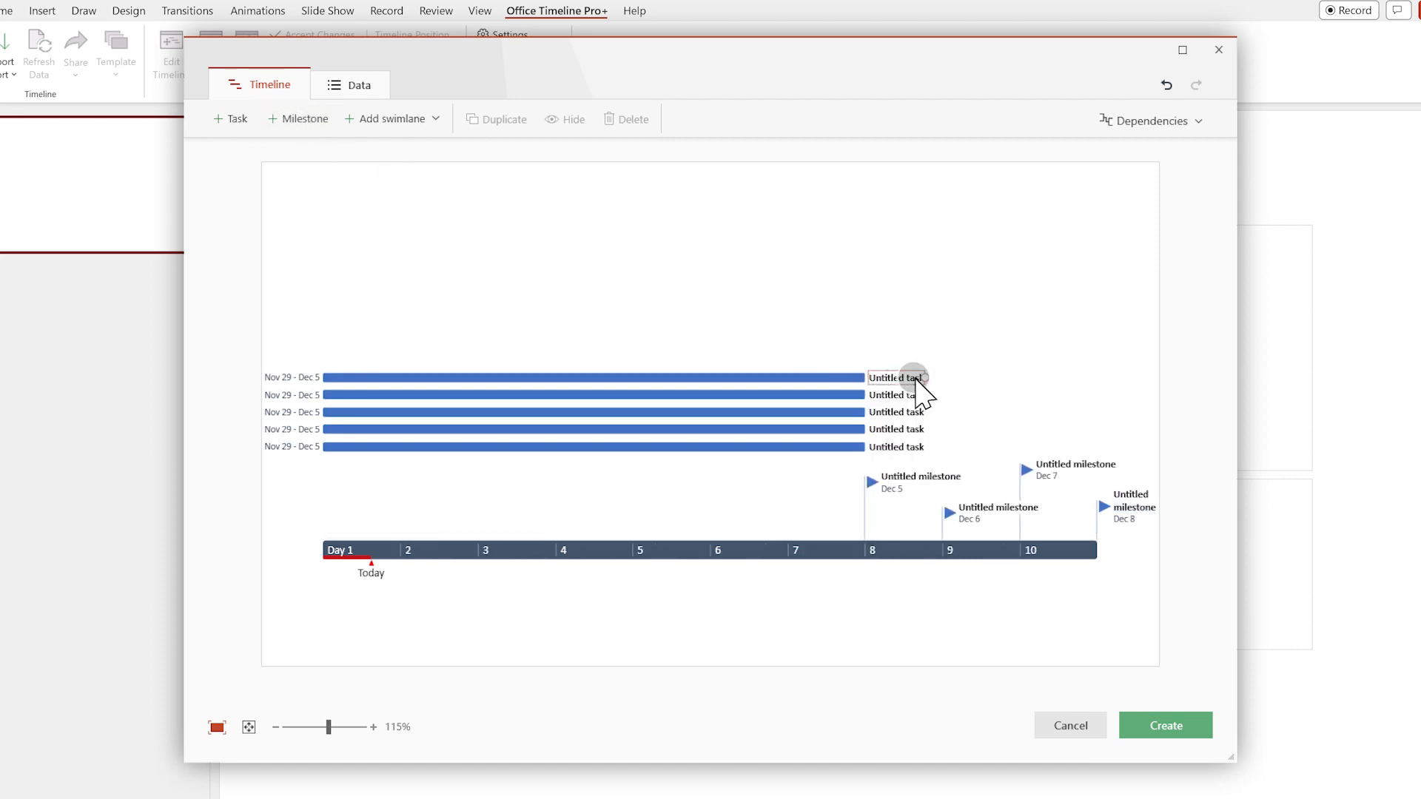
{"action": "left_click", "coordinate": [896, 395]}
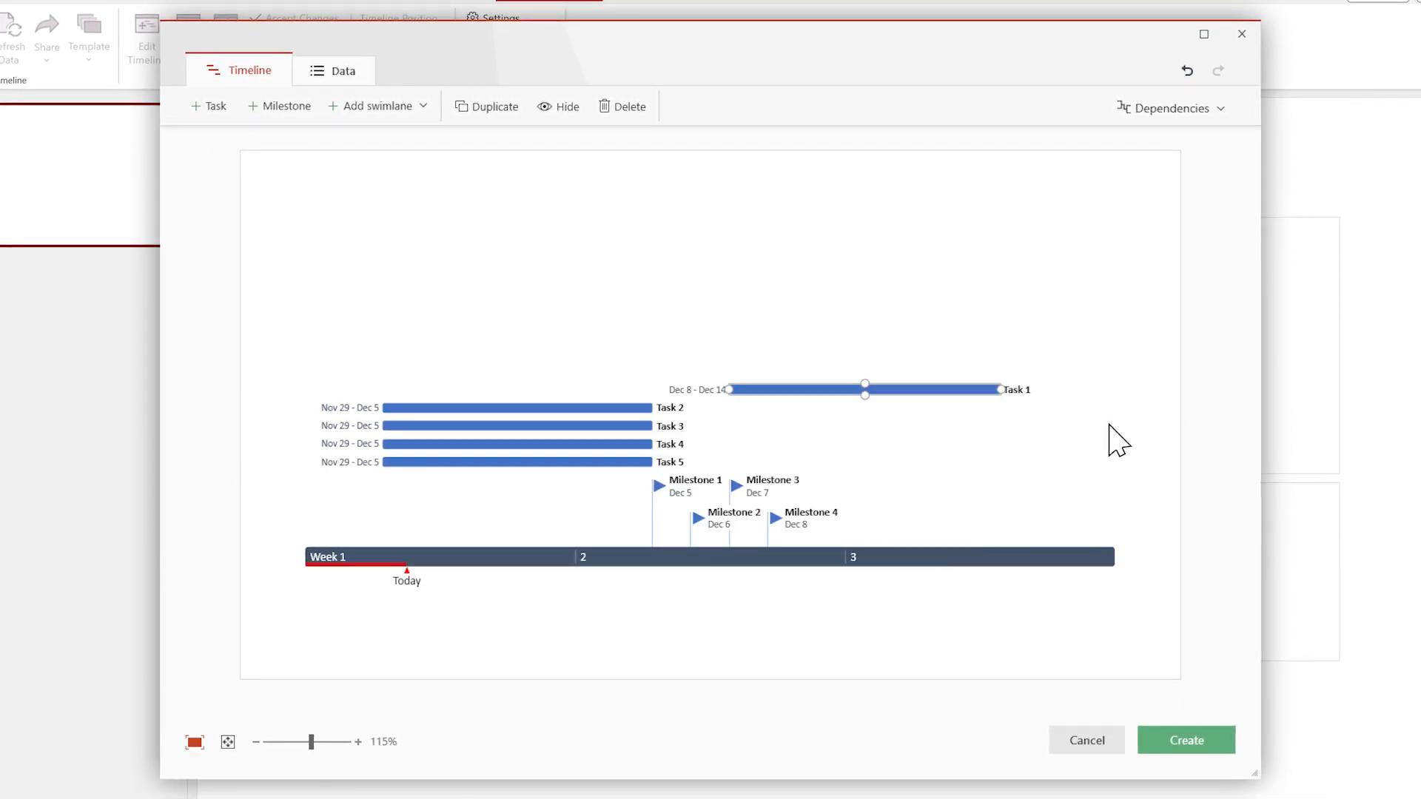
{"action": "mouse_move", "coordinate": [1119, 445]}
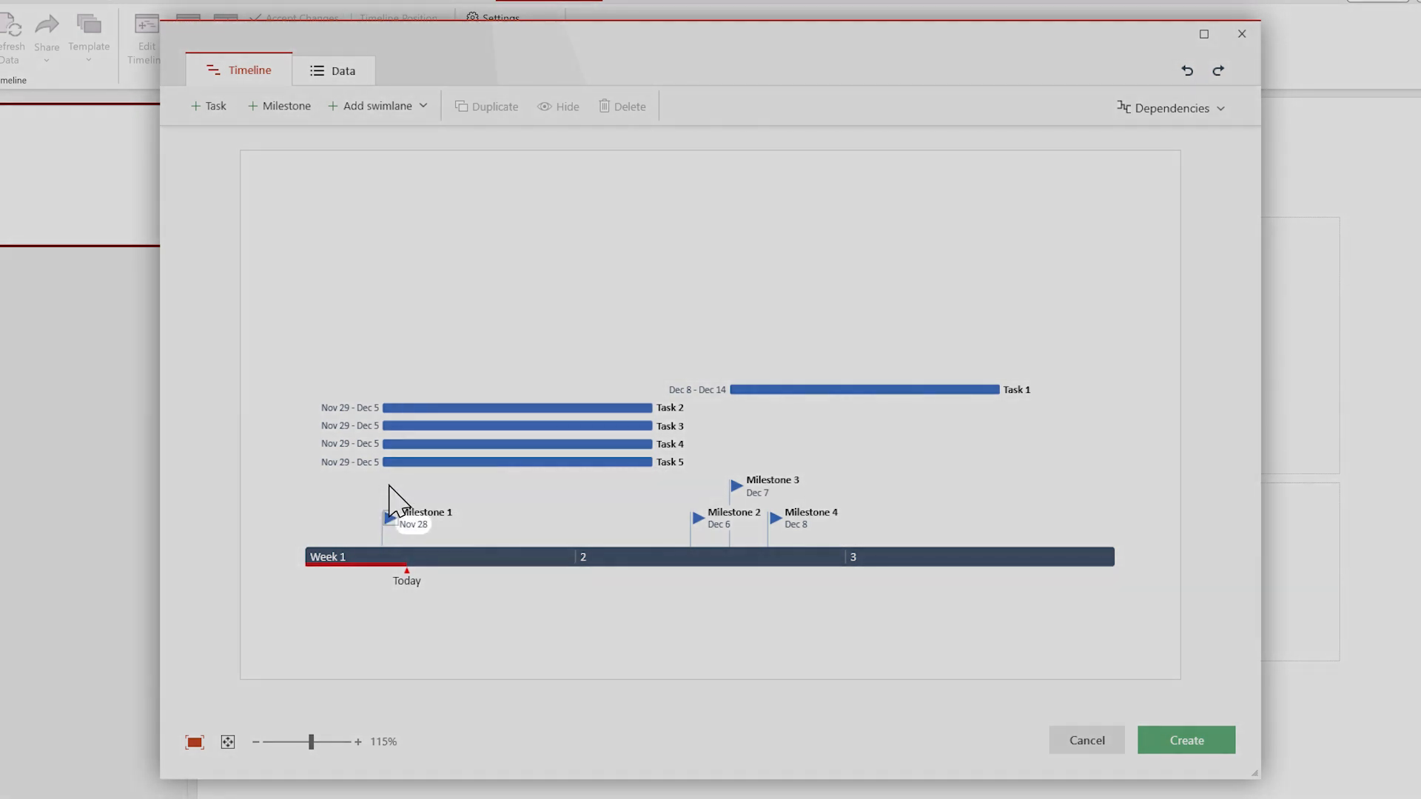
Step: Move milestones to Nov 28, Dec 5, Dec 12, Dec 16 and put the timeline on the slide
{"action": "left_click", "coordinate": [516, 462]}
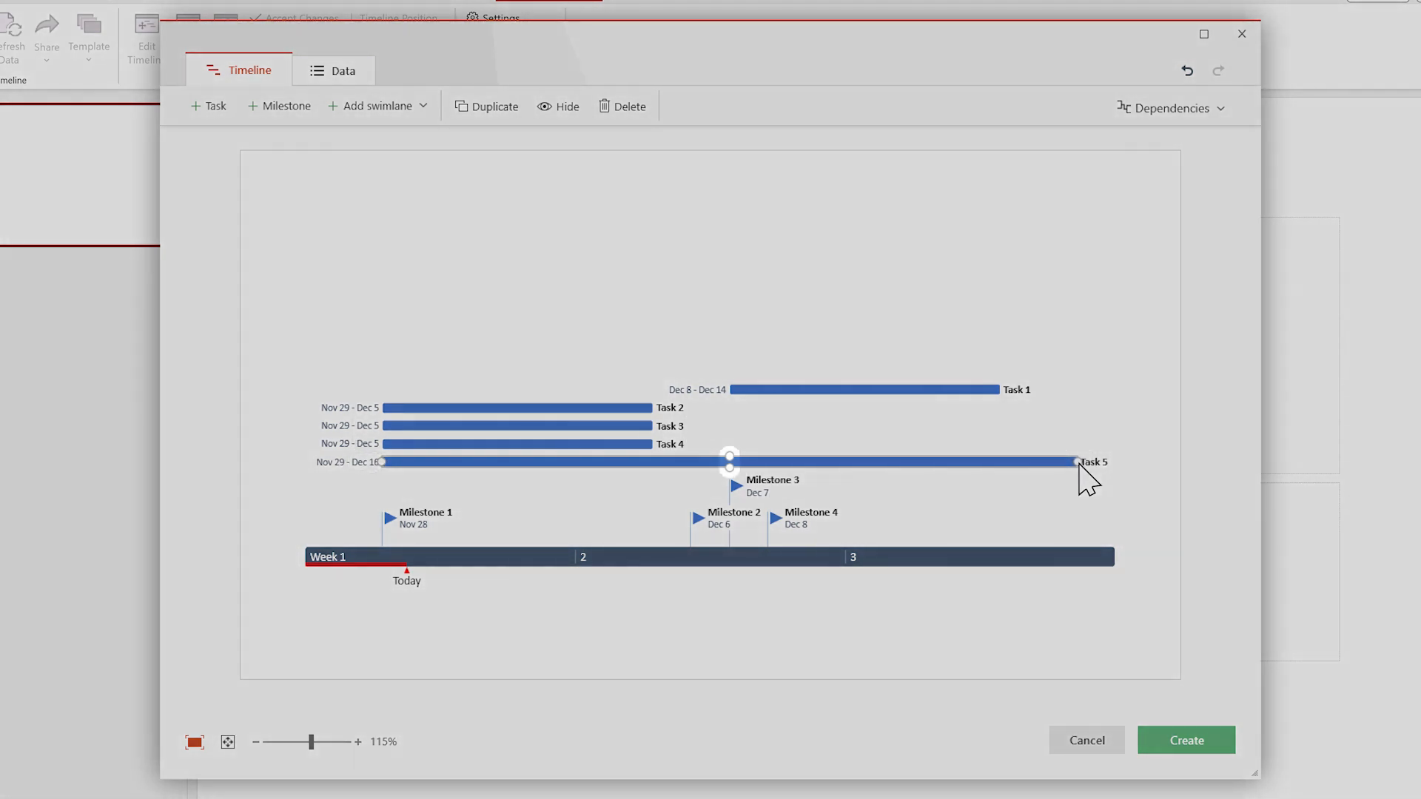
{"action": "mouse_move", "coordinate": [1032, 480]}
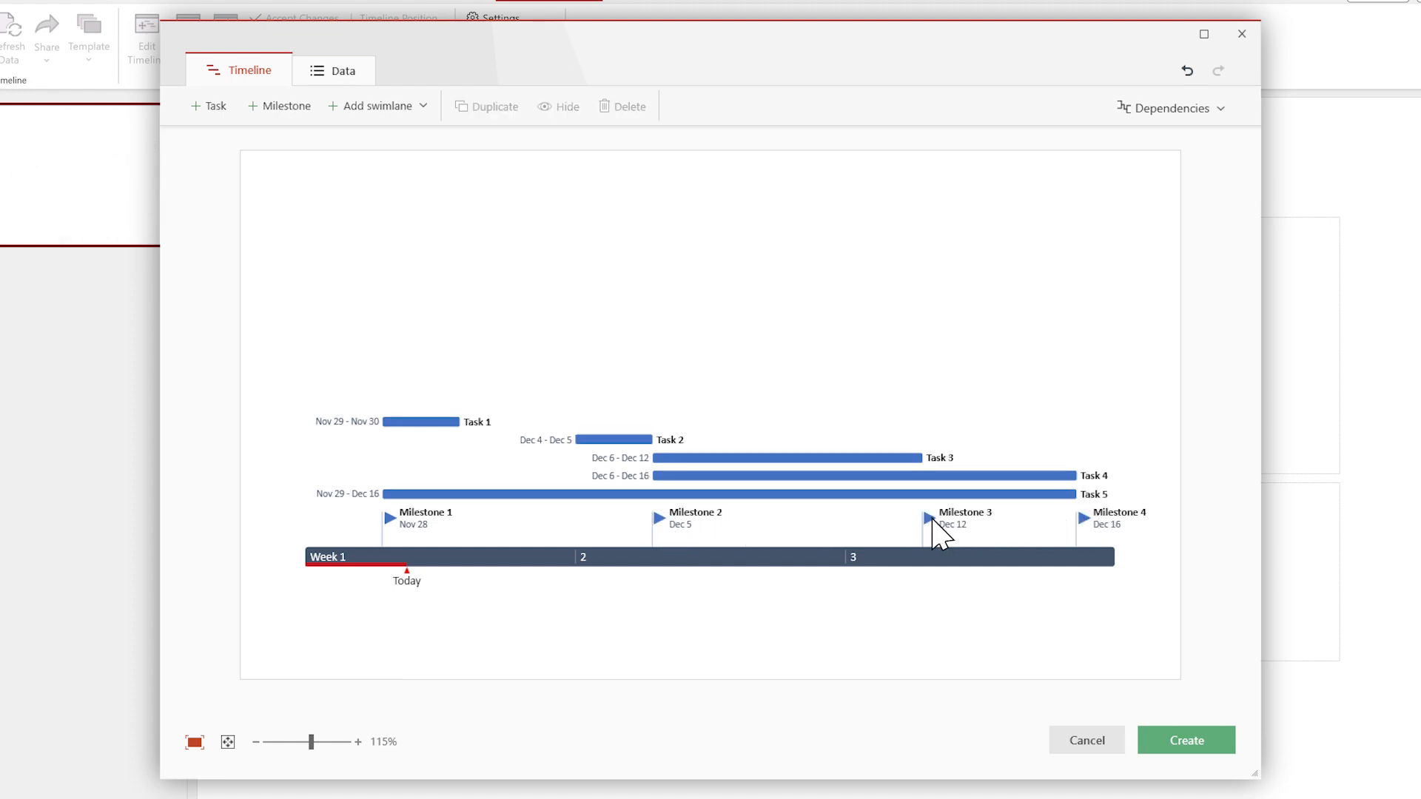
{"action": "left_click", "coordinate": [1186, 741]}
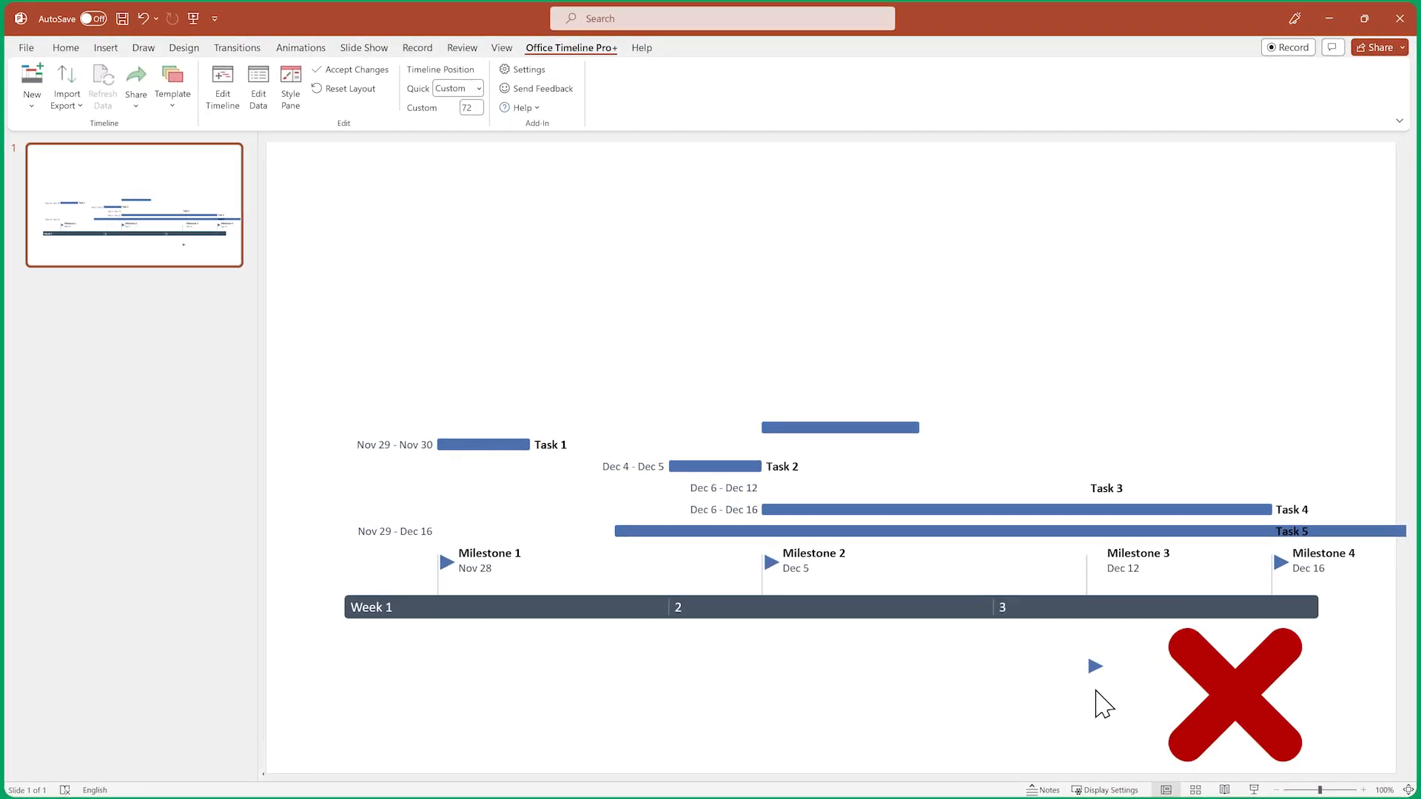
Step: Go back into the Office Timeline editor after seeing the misaligned task bars on the slide
{"action": "left_click", "coordinate": [222, 86]}
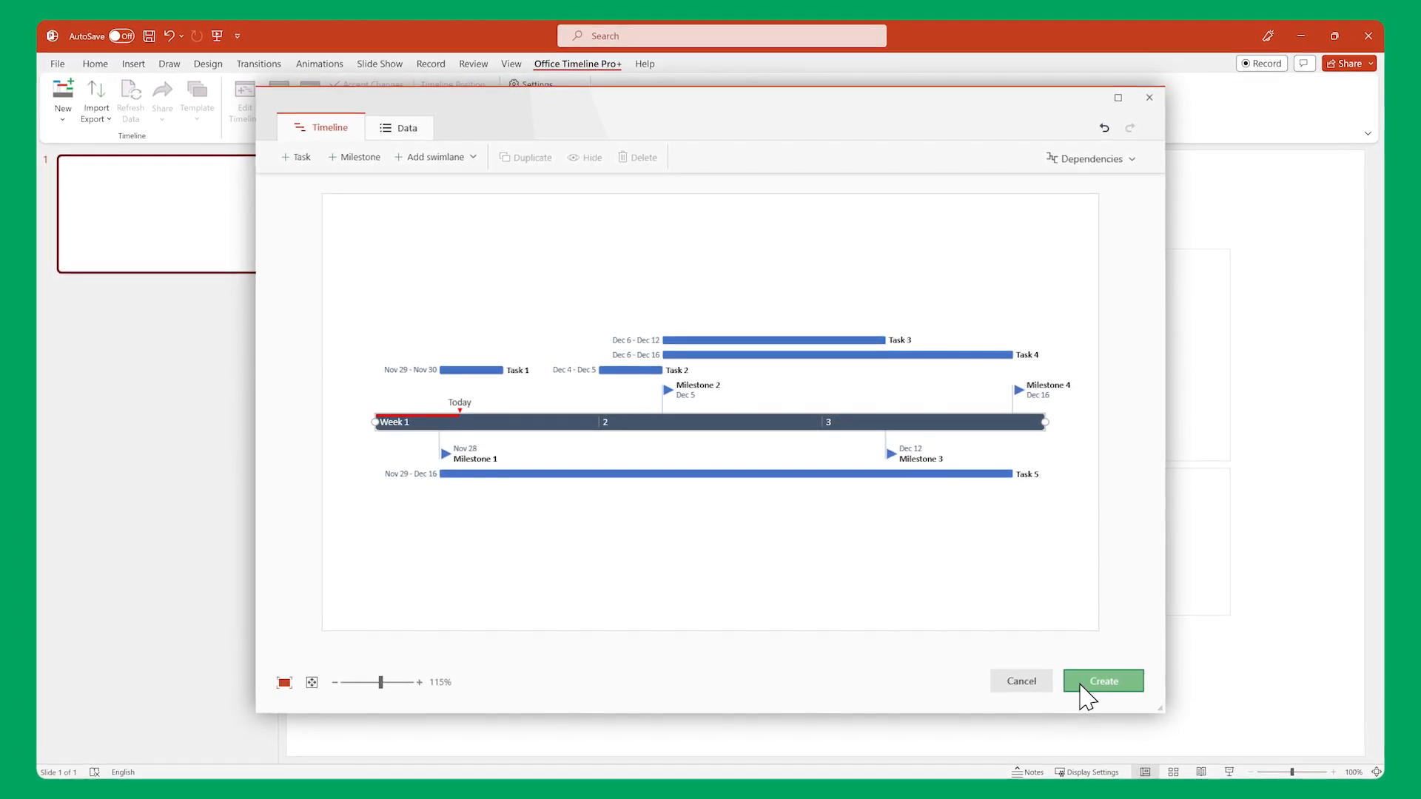
Step: Insert the timeline with Milestones 1, 3 and Task 5 below the timescale onto the slide
{"action": "left_click", "coordinate": [1103, 681]}
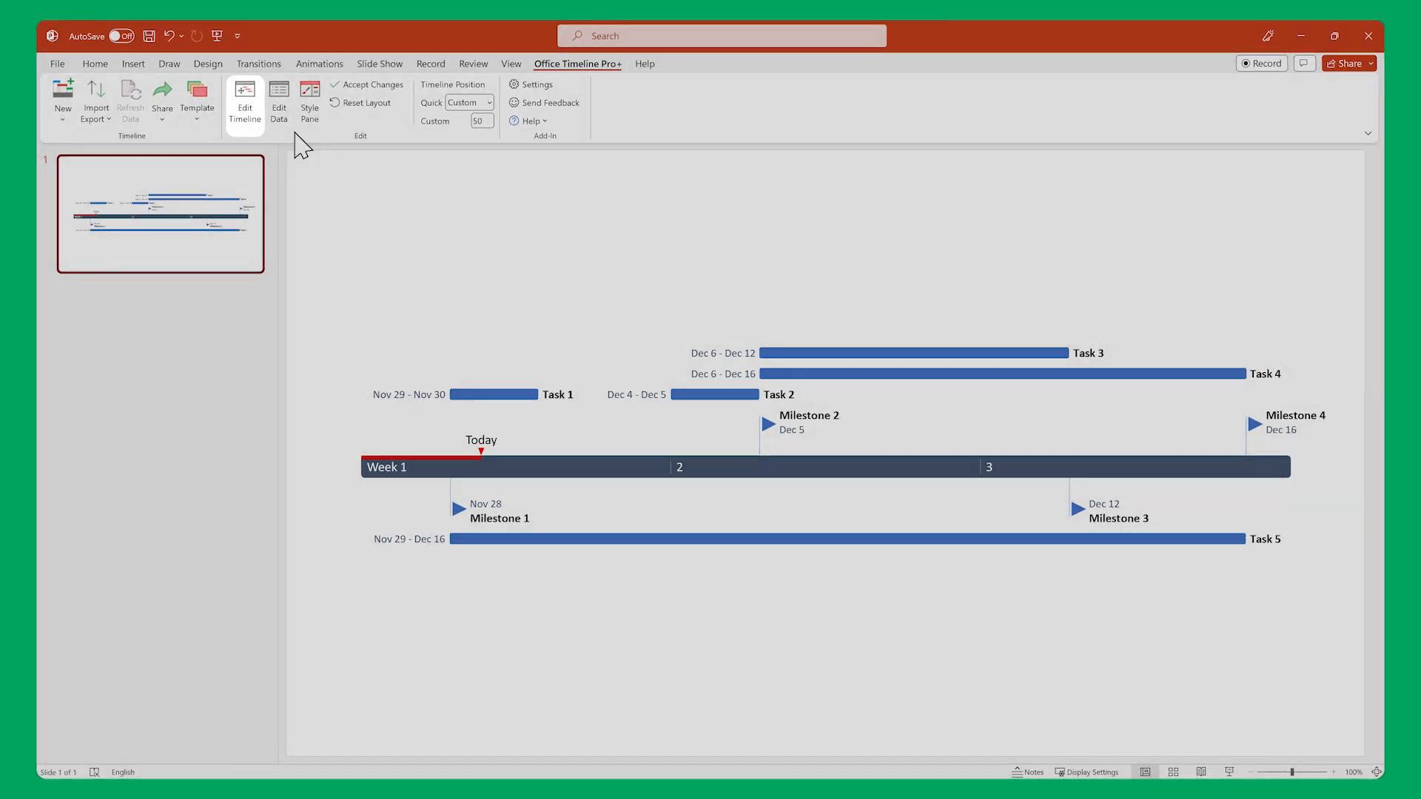
Step: Shorten the week timescale in the editor and save the compact timeline to the slide
{"action": "left_click", "coordinate": [243, 100]}
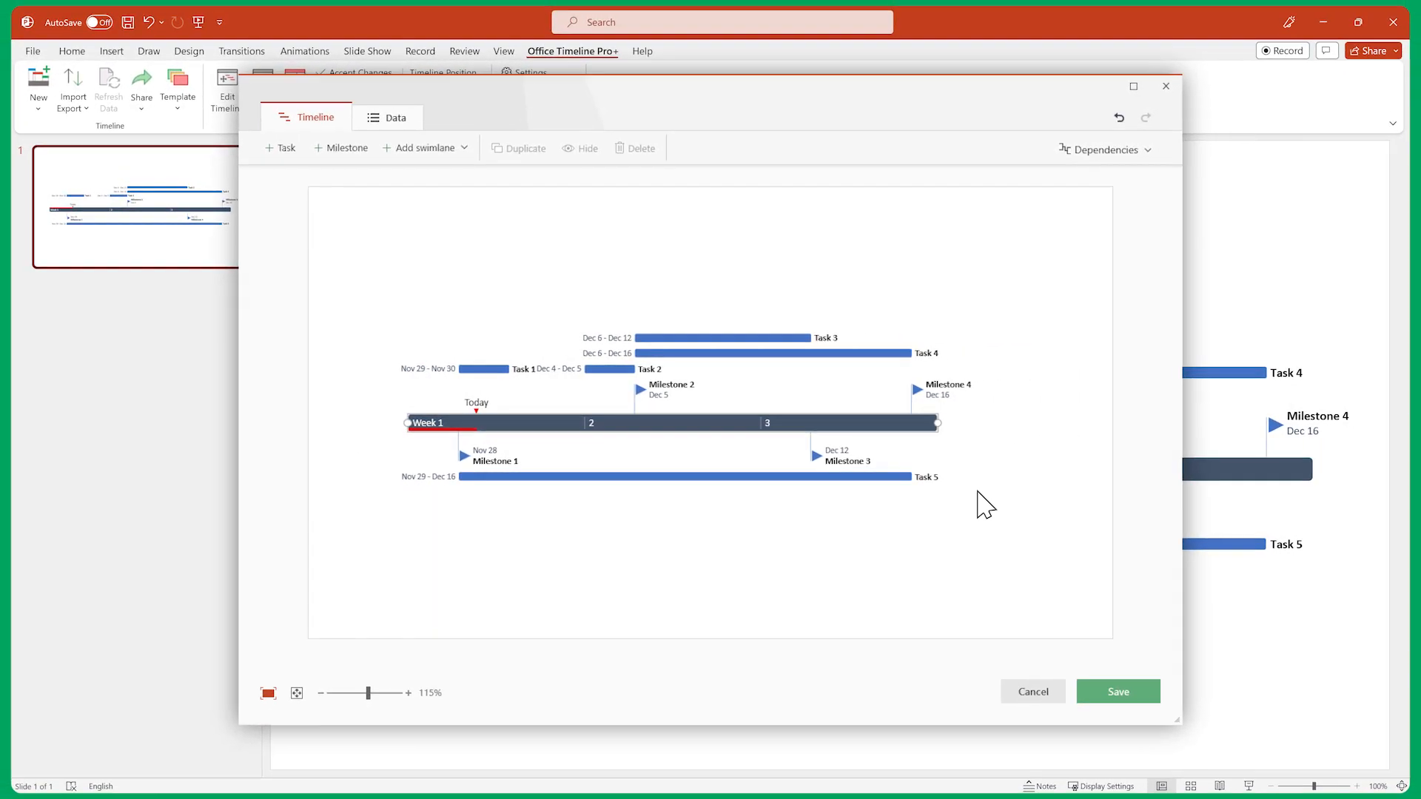
{"action": "left_click", "coordinate": [1118, 691]}
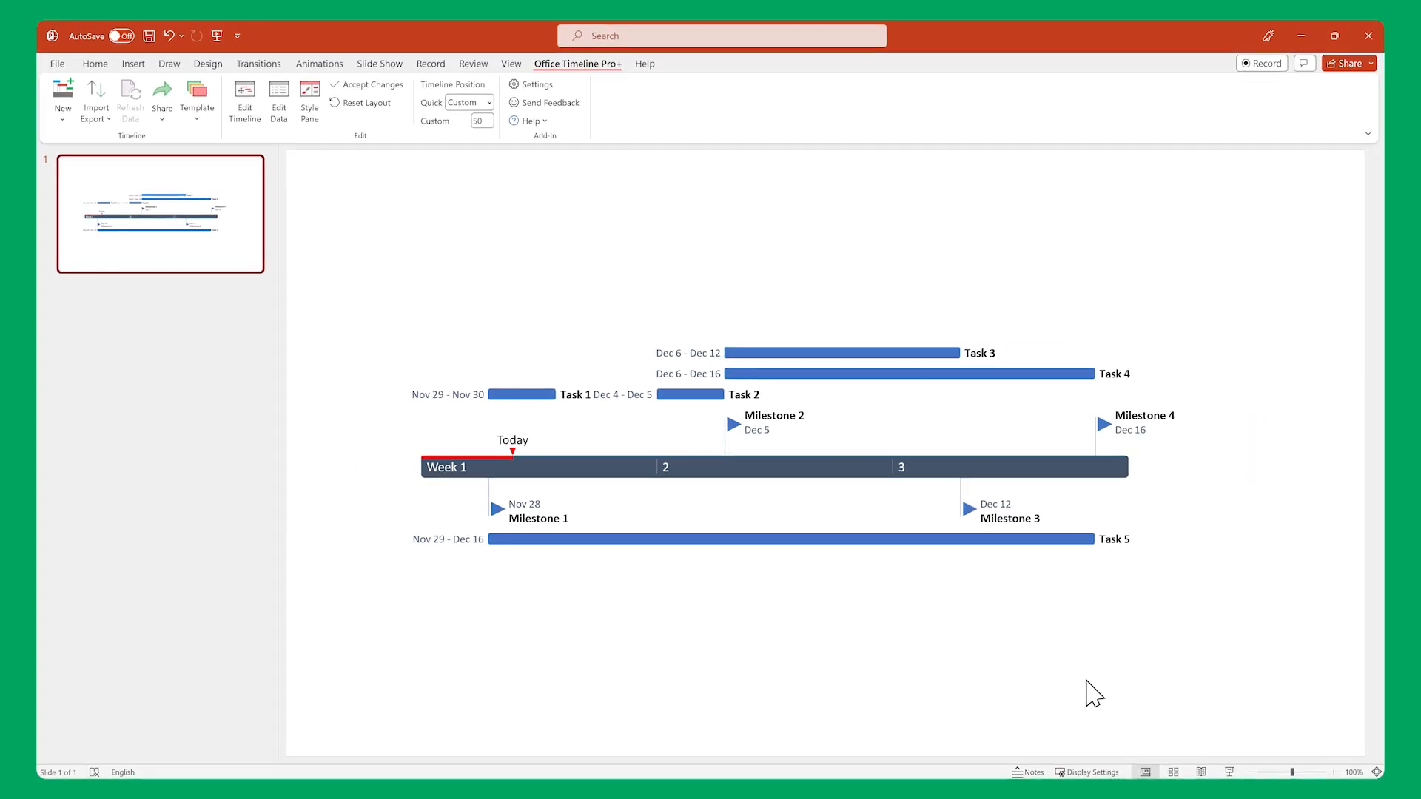